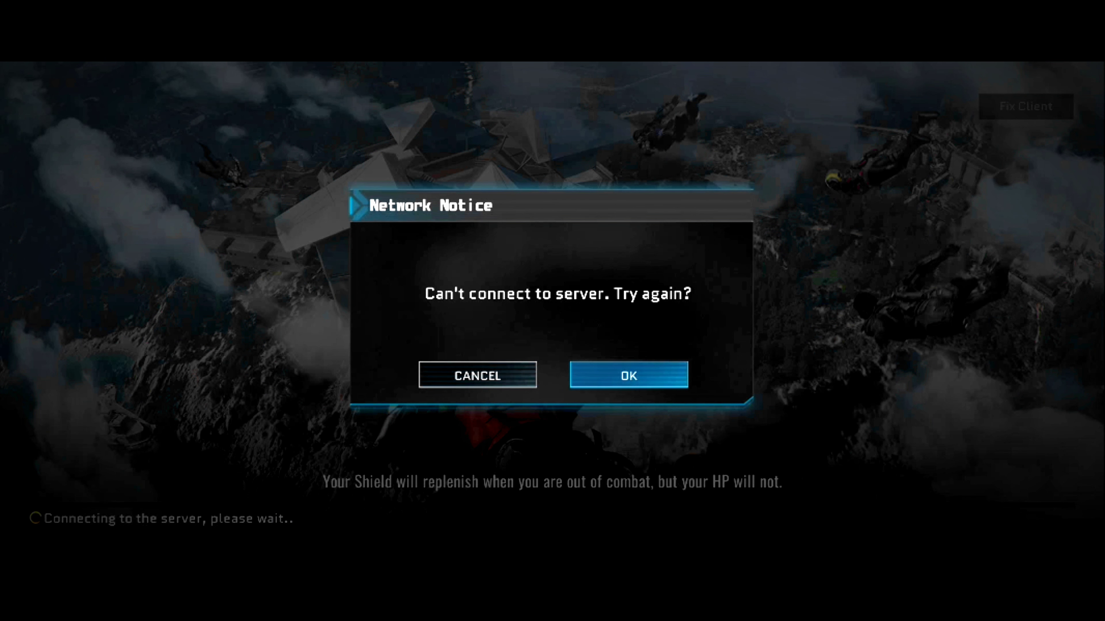
{"action": "left_click", "coordinate": [627, 374]}
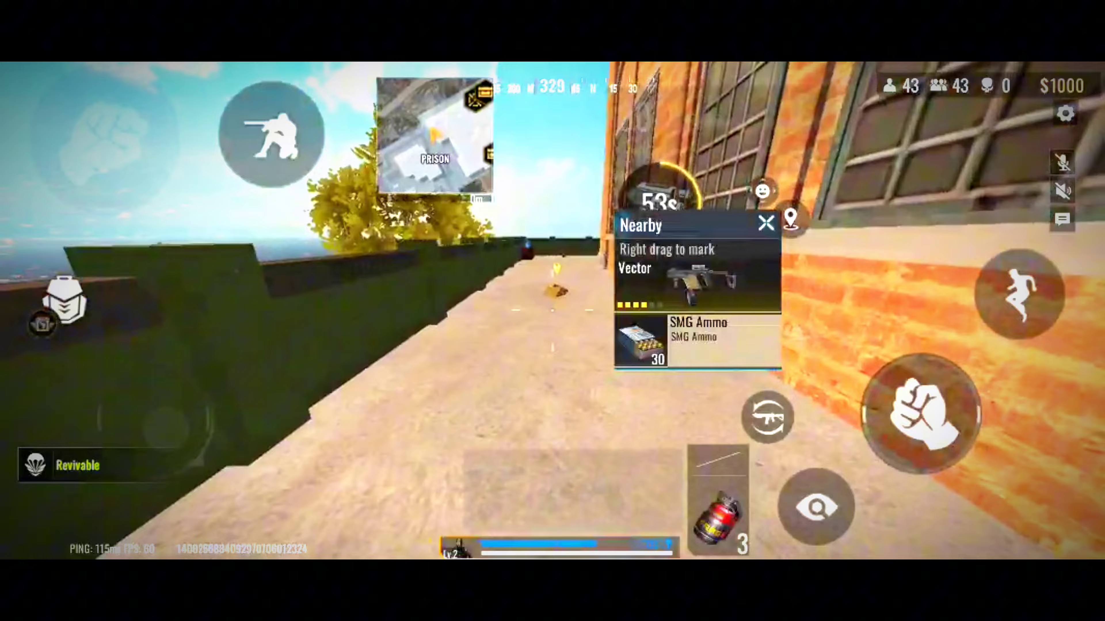
{"action": "left_click", "coordinate": [766, 223]}
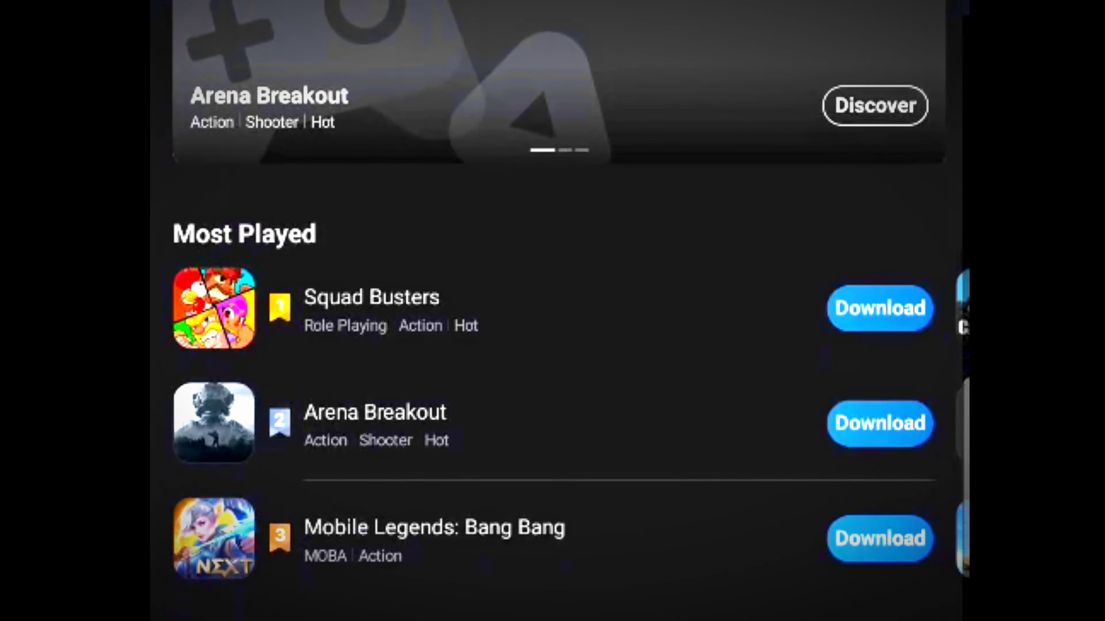
{"action": "scroll", "scroll_direction": "down", "scroll_amount": 3}
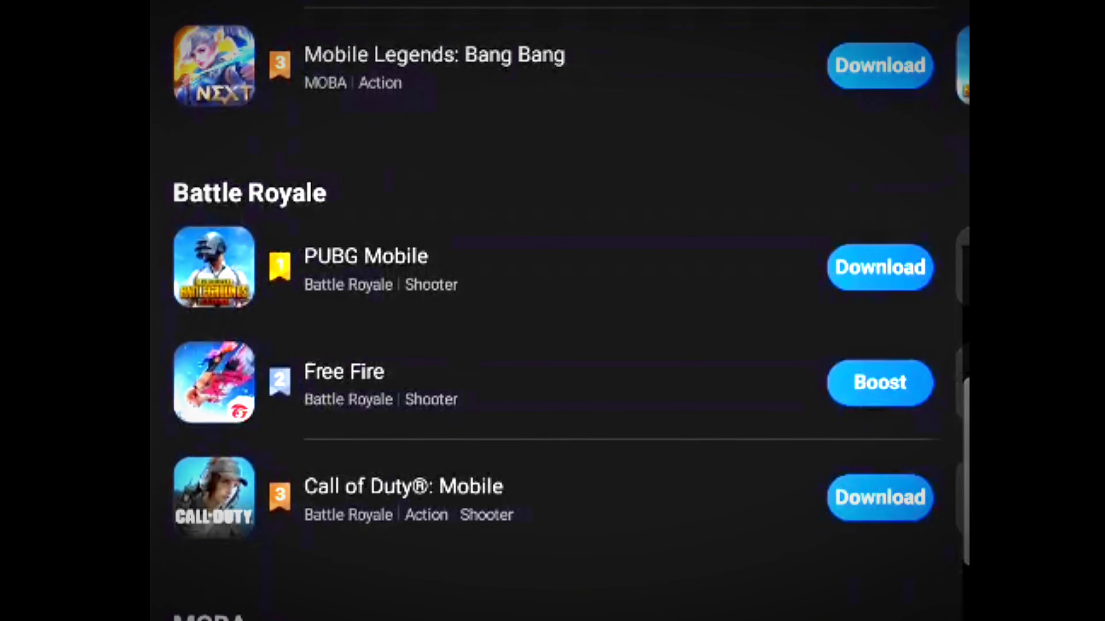